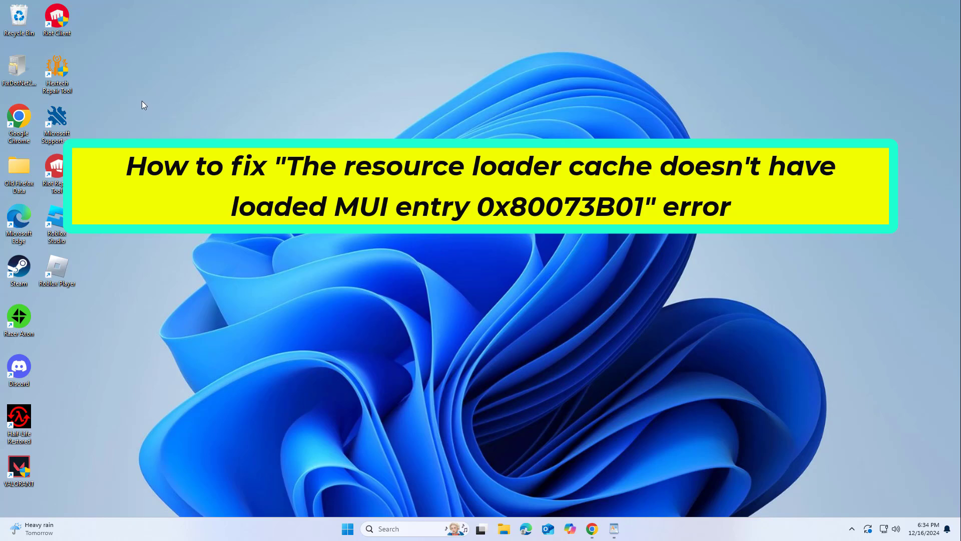
{"action": "mouse_move", "coordinate": [145, 109]}
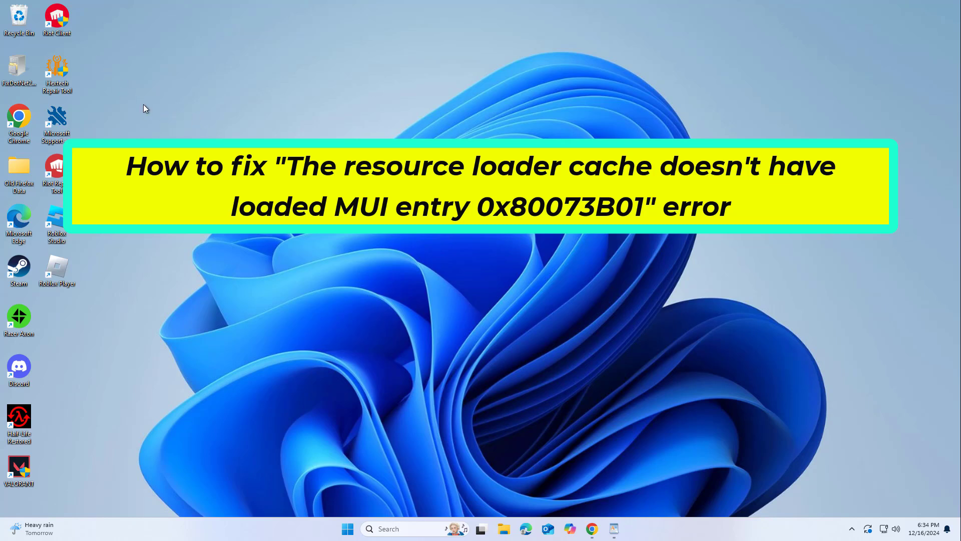
{"action": "mouse_move", "coordinate": [384, 314]}
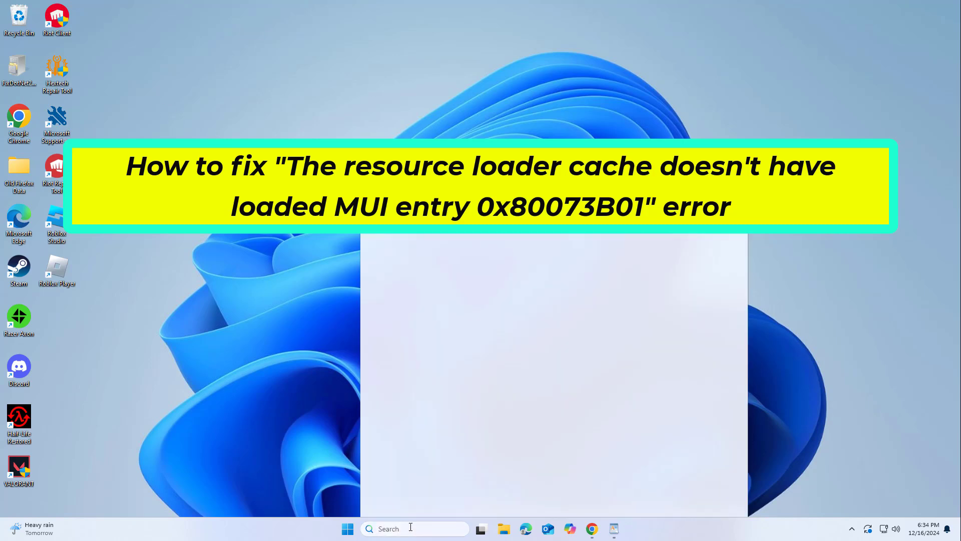
Launch Command Prompt as administrator from Search and approve the UAC prompt
{"action": "type", "text": "cmd"}
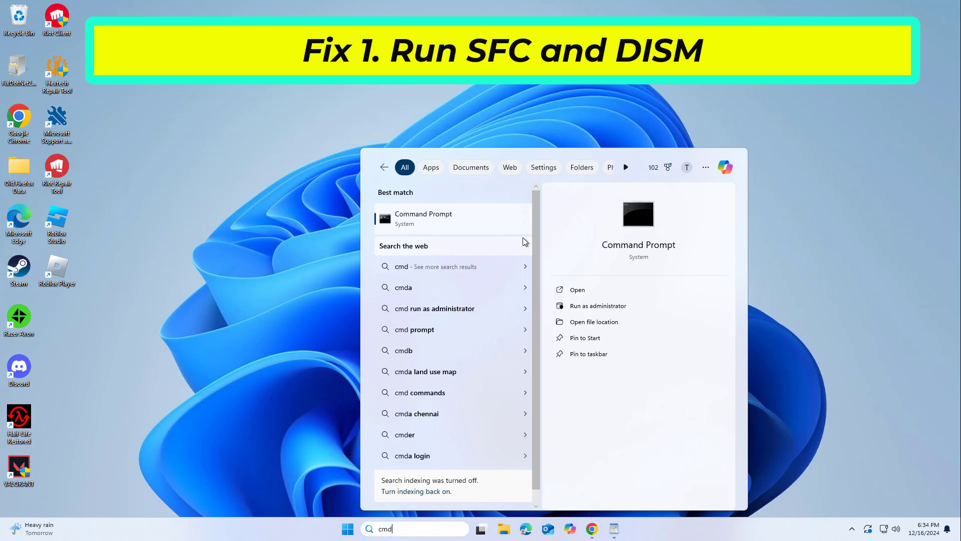
{"action": "left_click", "coordinate": [597, 305]}
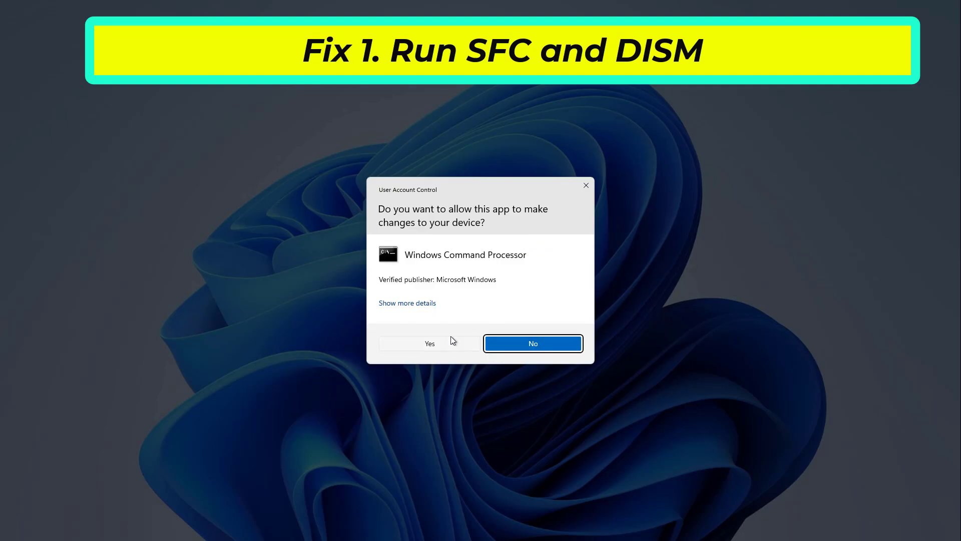
{"action": "left_click", "coordinate": [429, 342]}
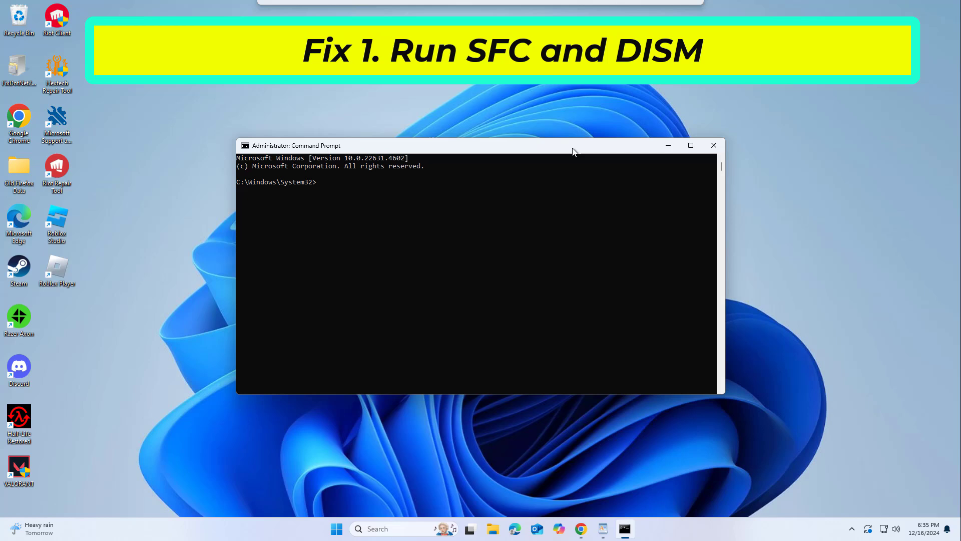
Run sfc /scannow in the administrator Command Prompt to start the system scan
{"action": "type", "text": "sf"}
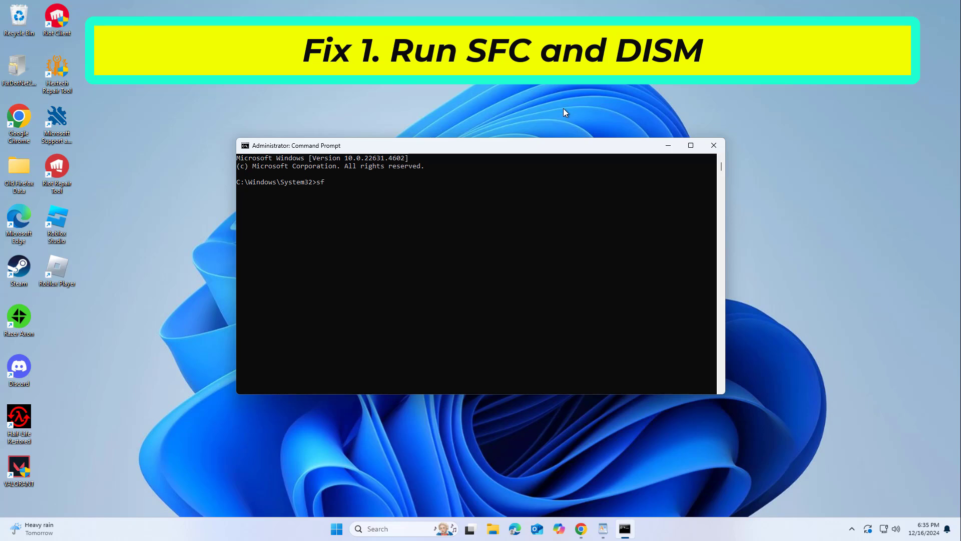
{"action": "type", "text": "c /"}
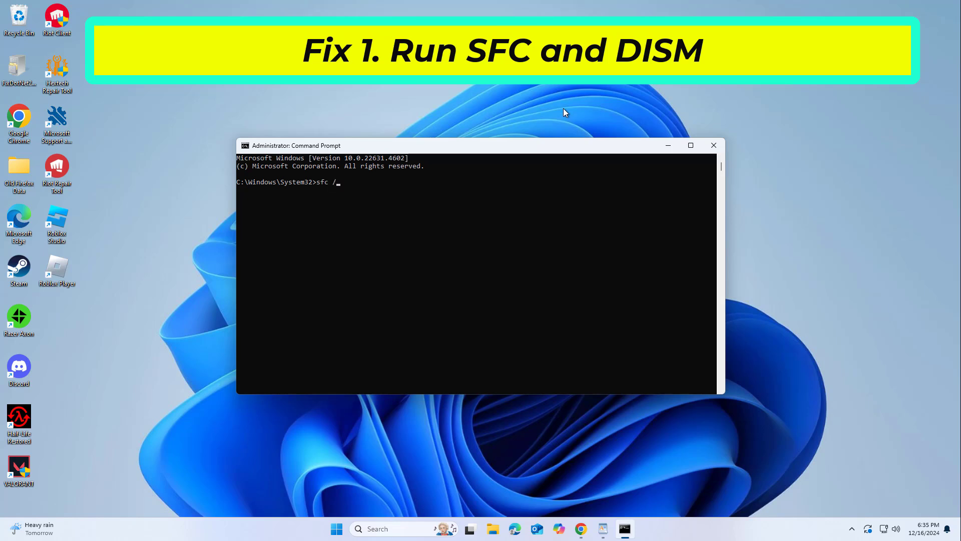
{"action": "type", "text": "scannow"}
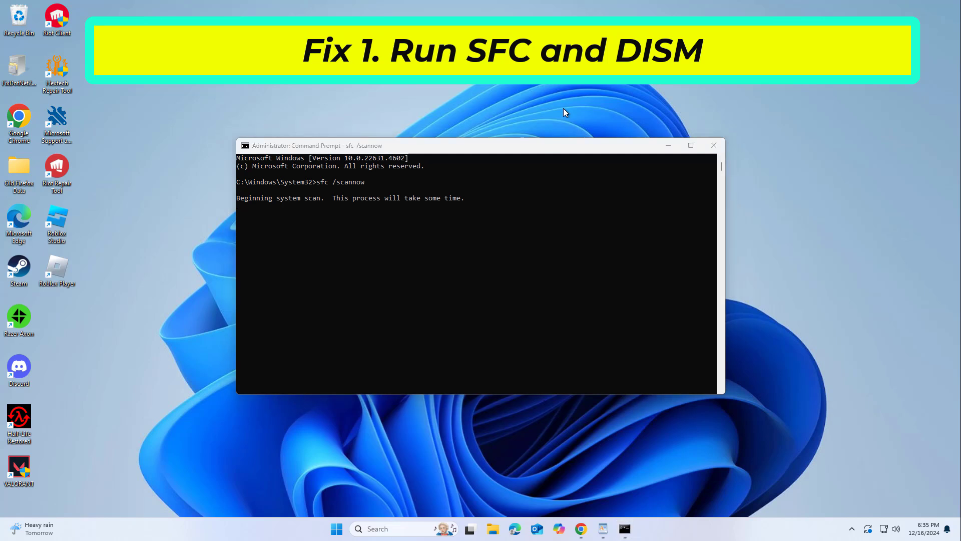
{"action": "mouse_move", "coordinate": [570, 121]}
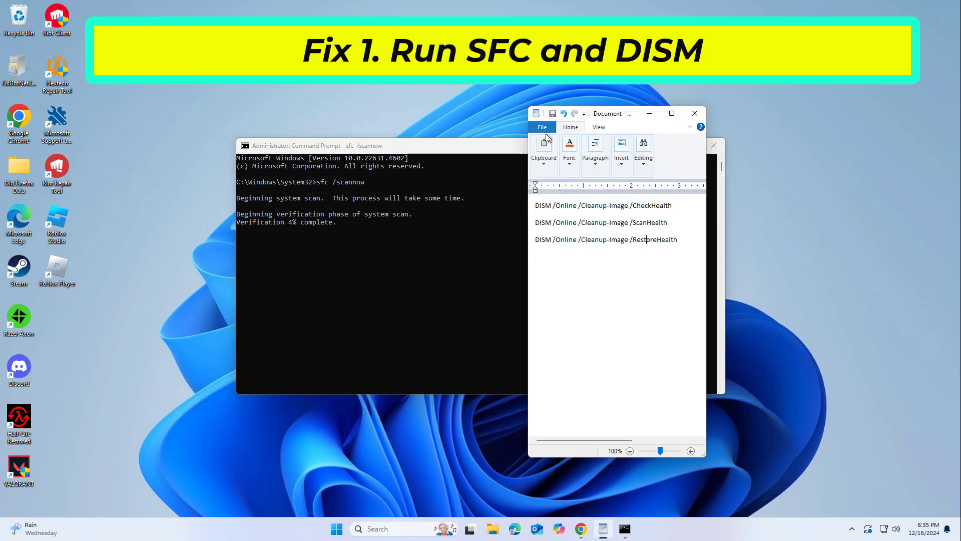
{"action": "mouse_move", "coordinate": [531, 208]}
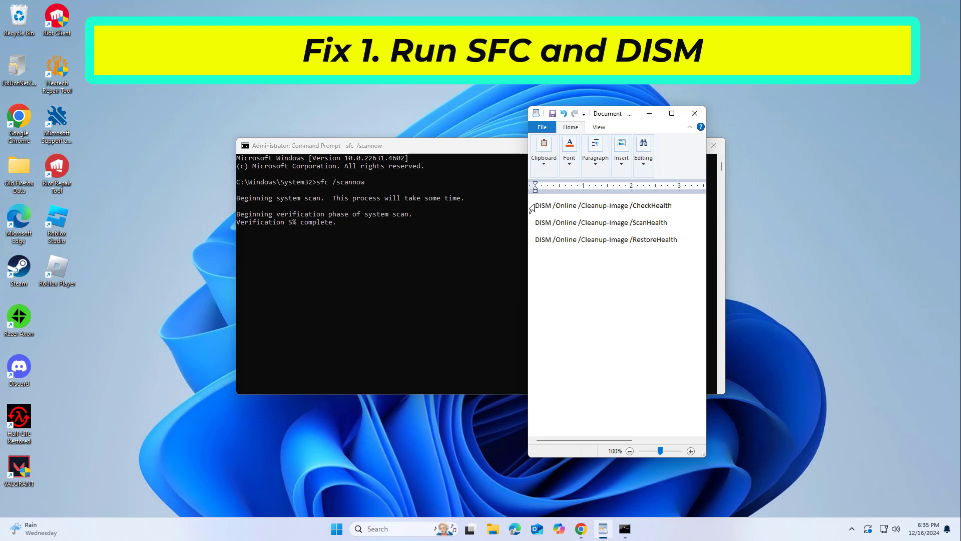
Copy the DISM /Online /Cleanup-Image /CheckHealth line from the WordPad notes
{"action": "left_click_drag", "start_coordinate": [534, 205], "coordinate": [667, 229]}
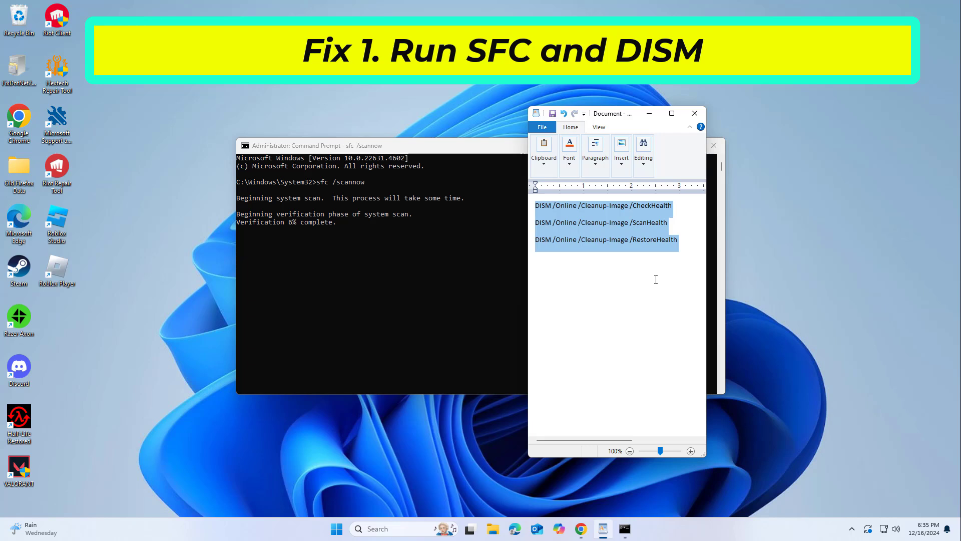
{"action": "left_click", "coordinate": [673, 205]}
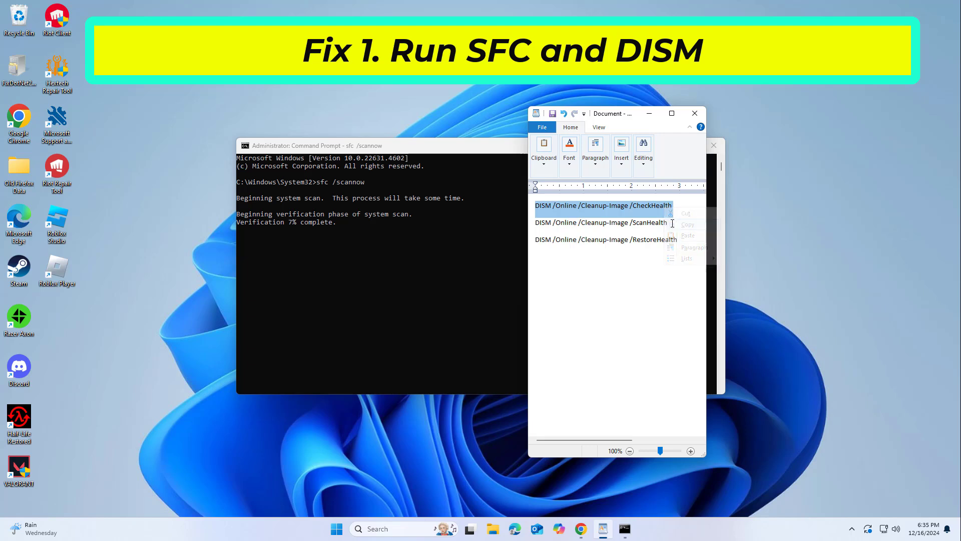
{"action": "right_click", "coordinate": [319, 146]}
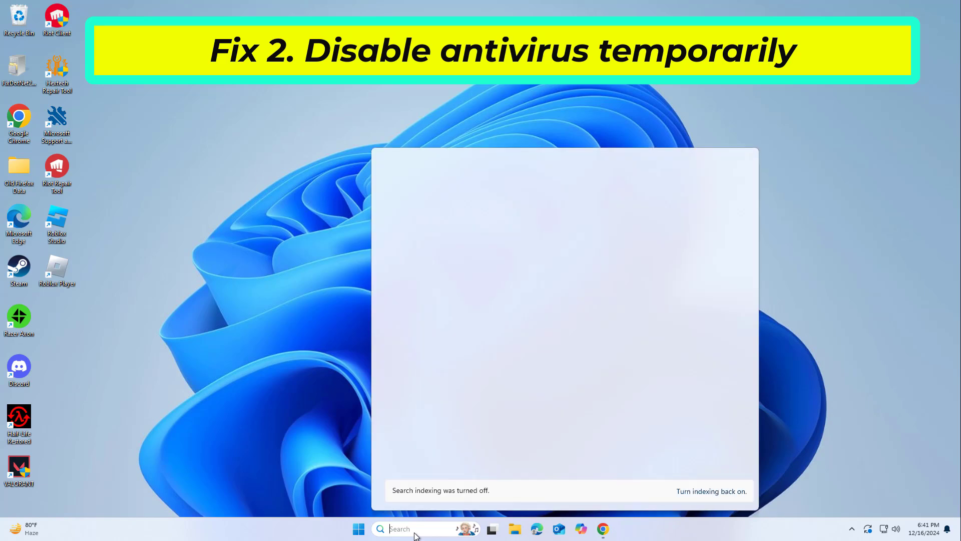
Search SEC from the taskbar to bring up Windows Security
{"action": "type", "text": "SEC"}
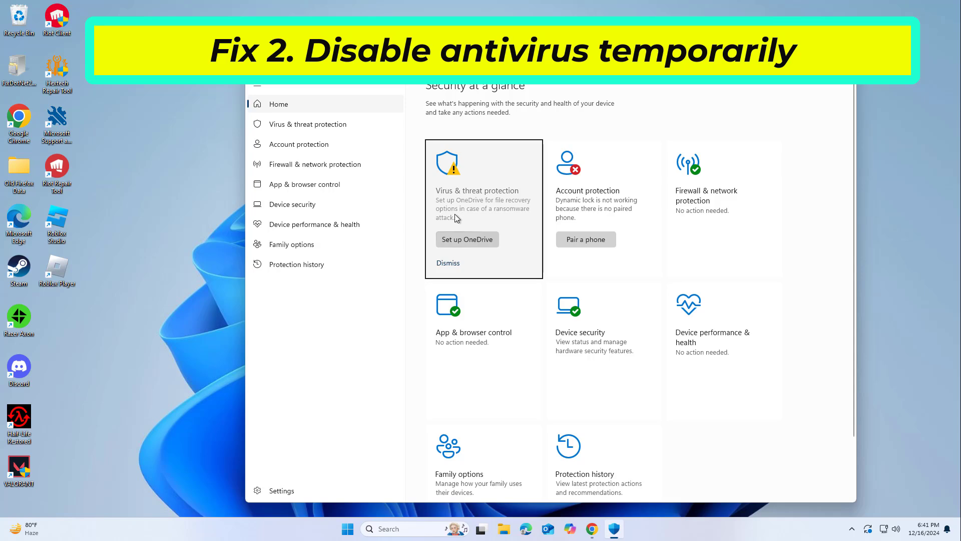
{"action": "mouse_move", "coordinate": [476, 201]}
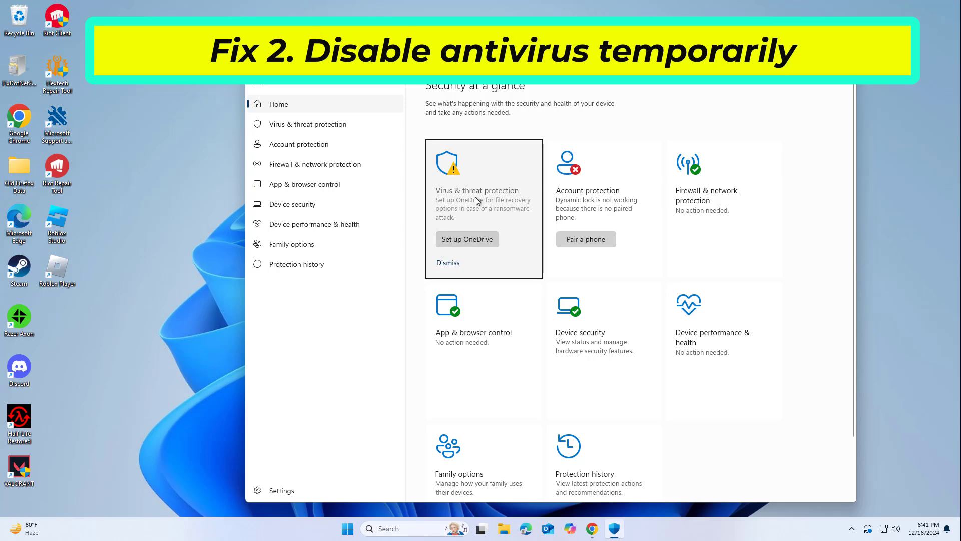
Go to the Virus & threat protection page and review its protection status
{"action": "left_click", "coordinate": [307, 124]}
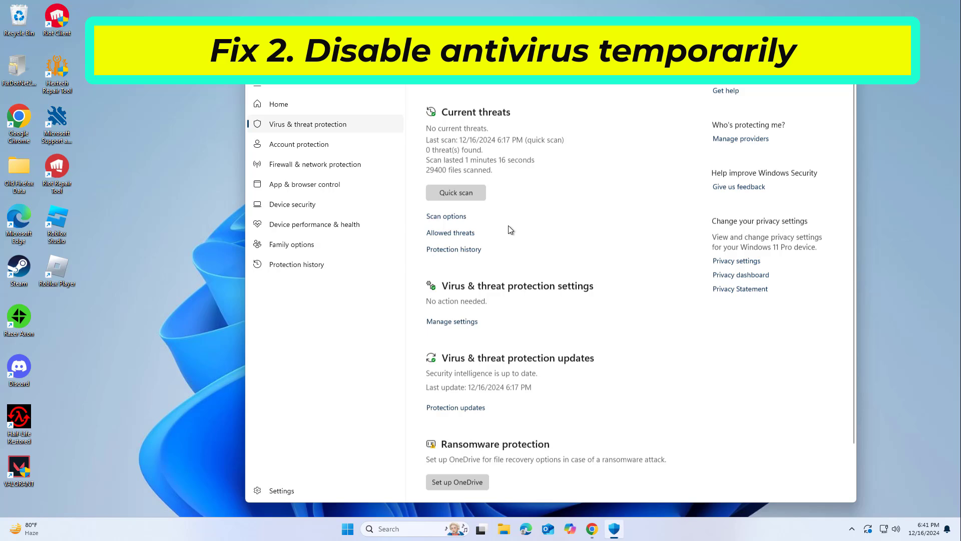
{"action": "scroll", "scroll_direction": "down", "scroll_amount": 3}
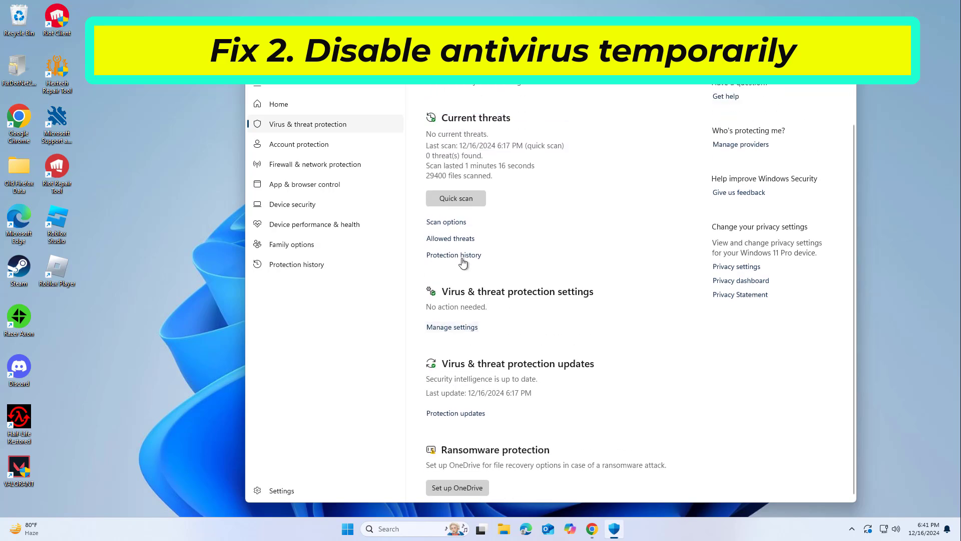
Turn Real-time protection off under Manage settings, approving UAC and dismissing the notification
{"action": "left_click", "coordinate": [452, 326]}
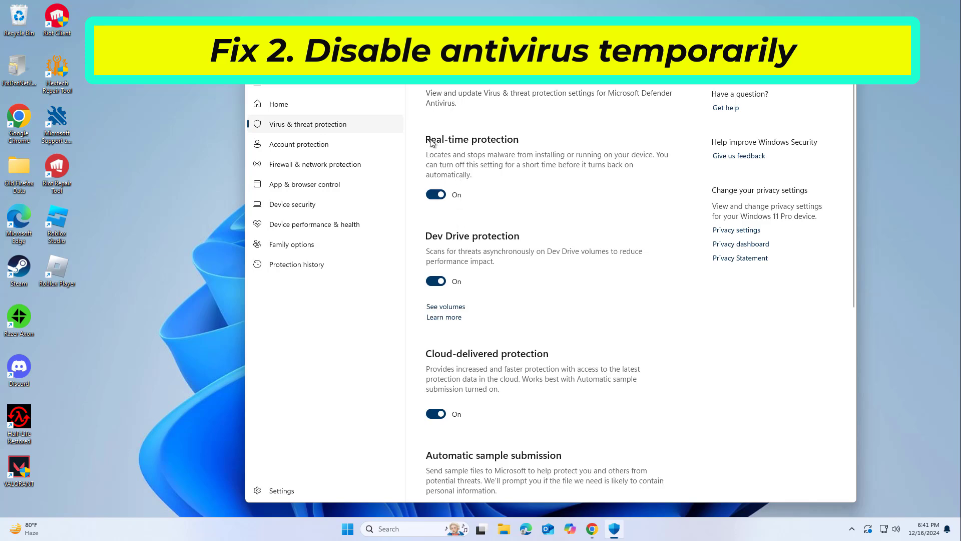
{"action": "left_click", "coordinate": [436, 194]}
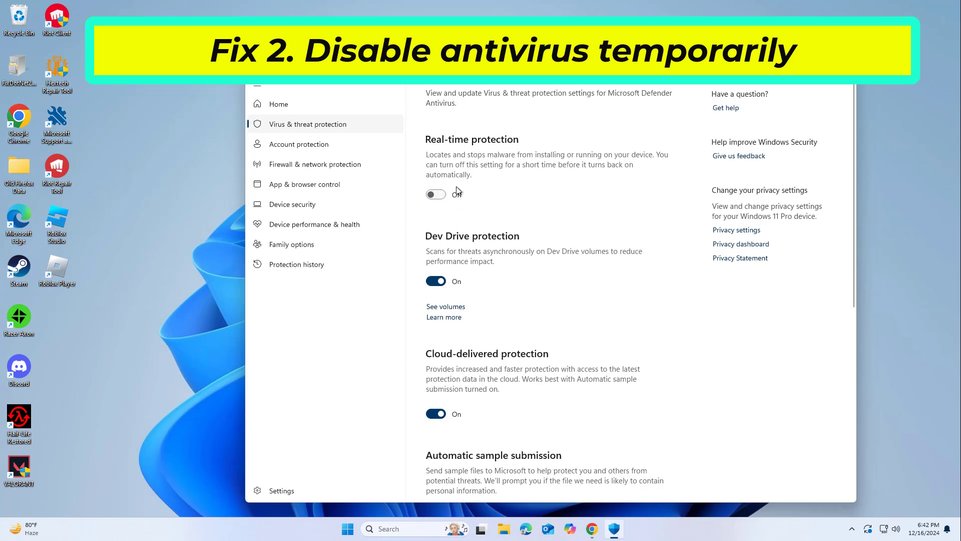
{"action": "left_click", "coordinate": [436, 194]}
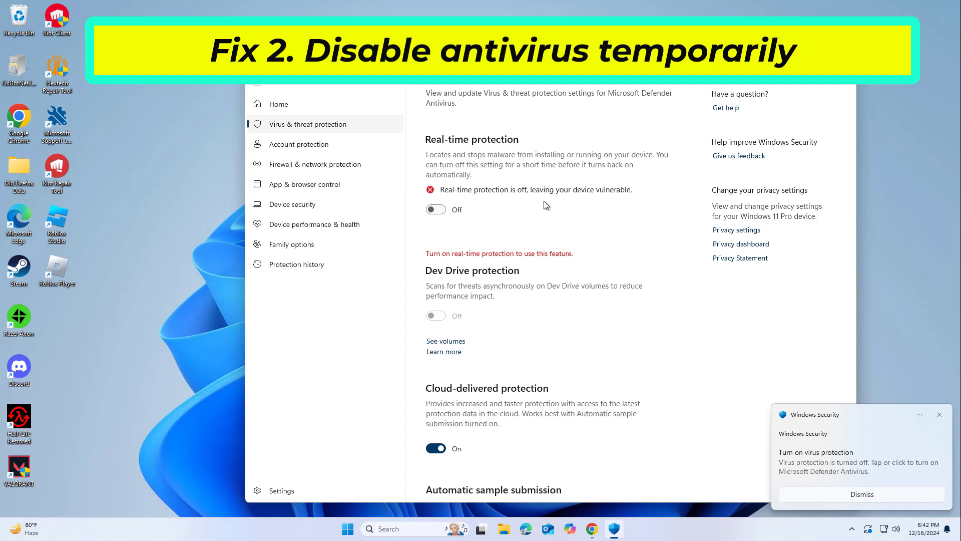
{"action": "left_click", "coordinate": [861, 494]}
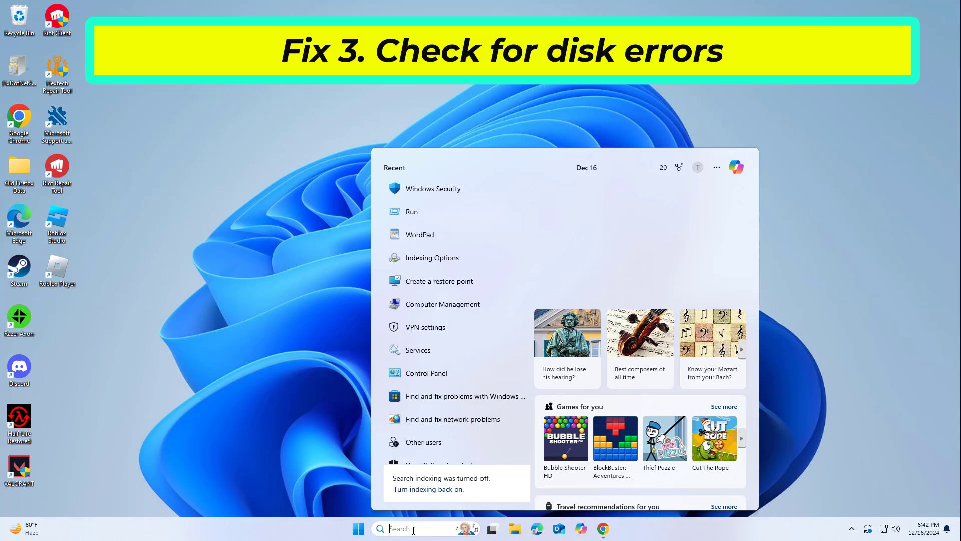
Launch Command Prompt as administrator again from the CMD search result
{"action": "type", "text": "CMD"}
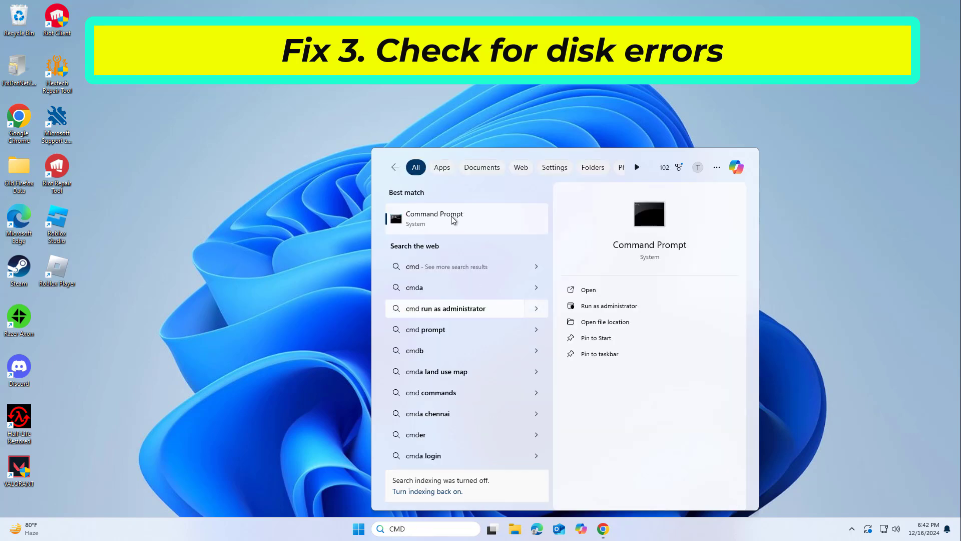
{"action": "right_click", "coordinate": [433, 219]}
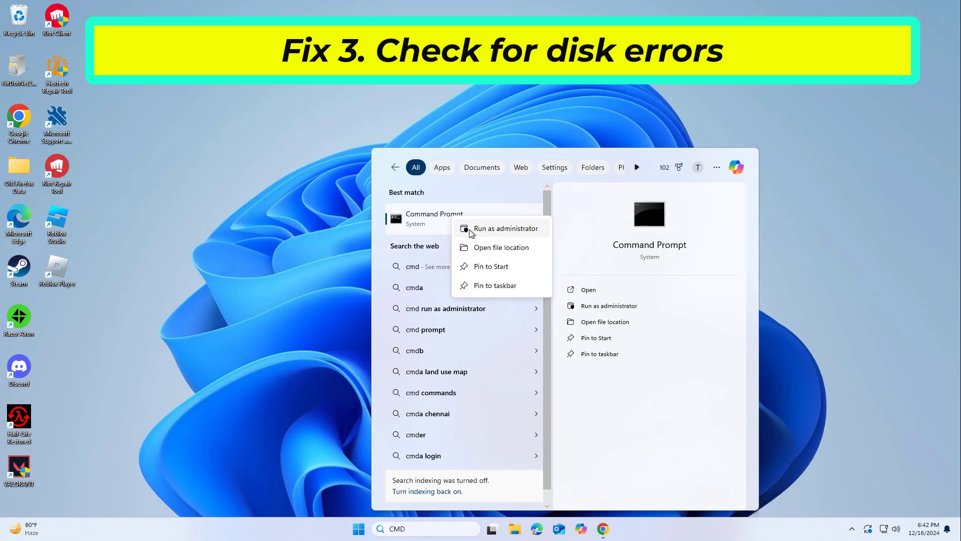
{"action": "left_click", "coordinate": [506, 228]}
{"action": "type", "text": "chkdsk c: /f"}
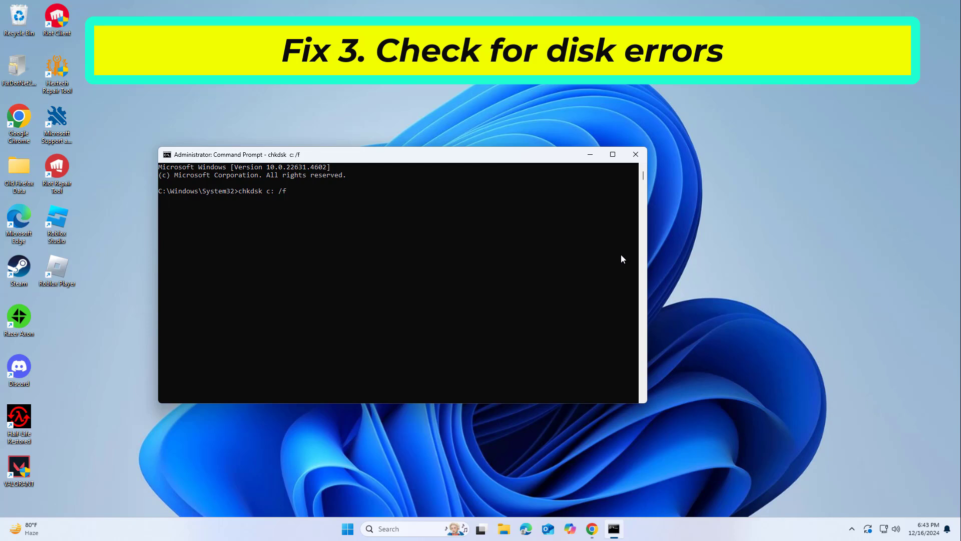
{"action": "mouse_move", "coordinate": [618, 260]}
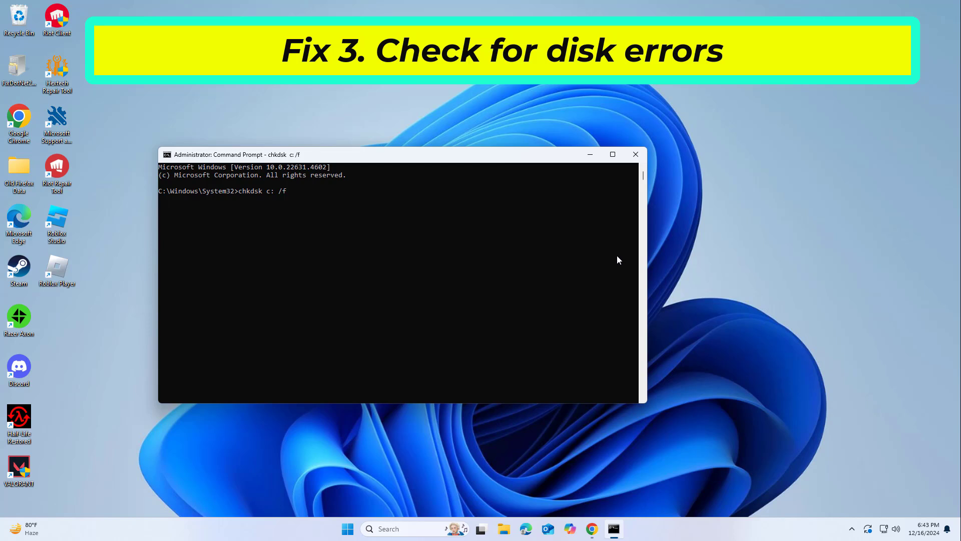
Answer Y to schedule chkdsk c: /f at next restart and close the window
{"action": "type", "text": "ystem restarts? (Y/N) y"}
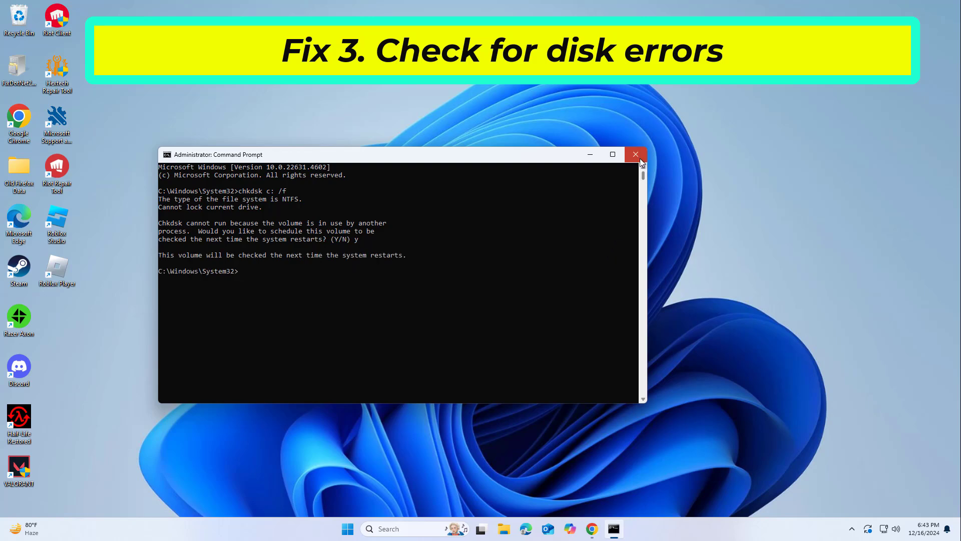
{"action": "left_click", "coordinate": [348, 528]}
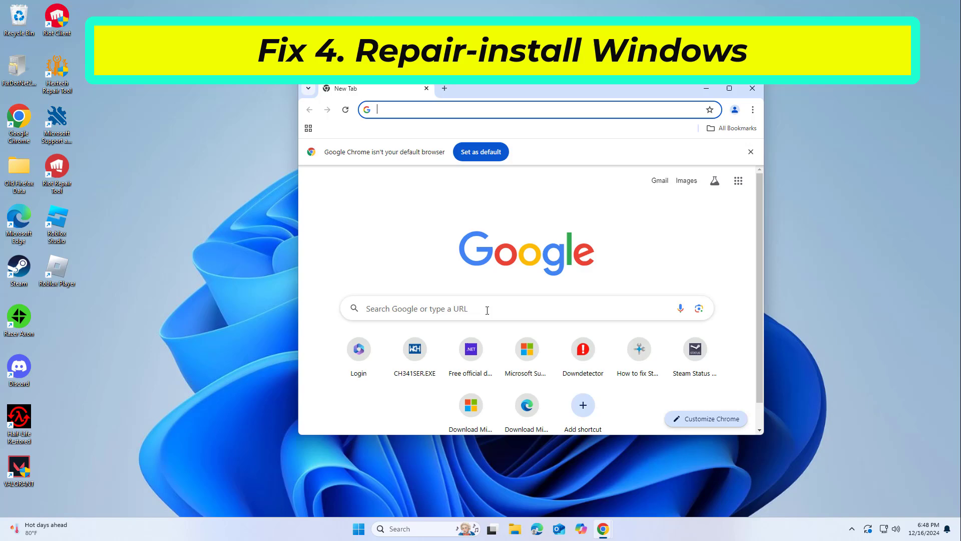
Start a Google search in Chrome for the media creation tool windows 11
{"action": "type", "text": "m"}
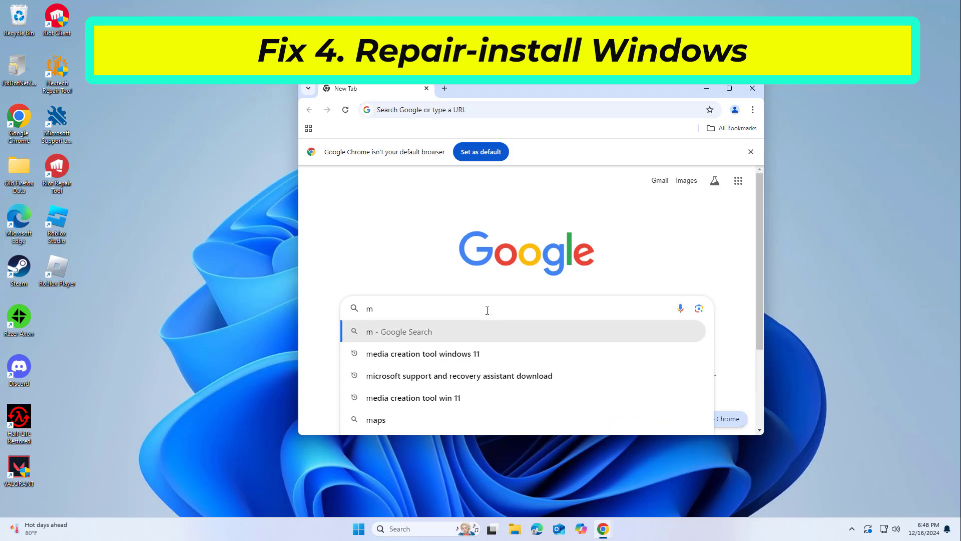
{"action": "mouse_move", "coordinate": [459, 353]}
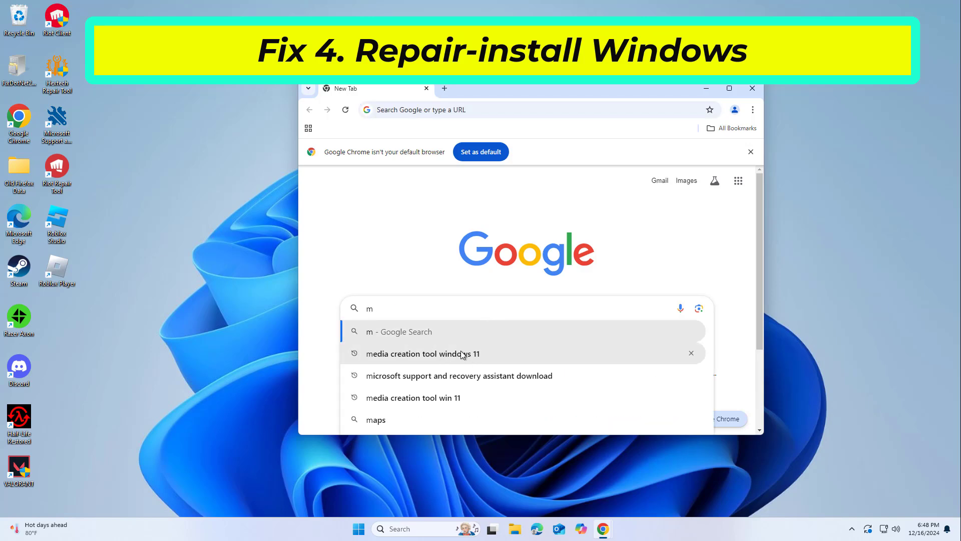